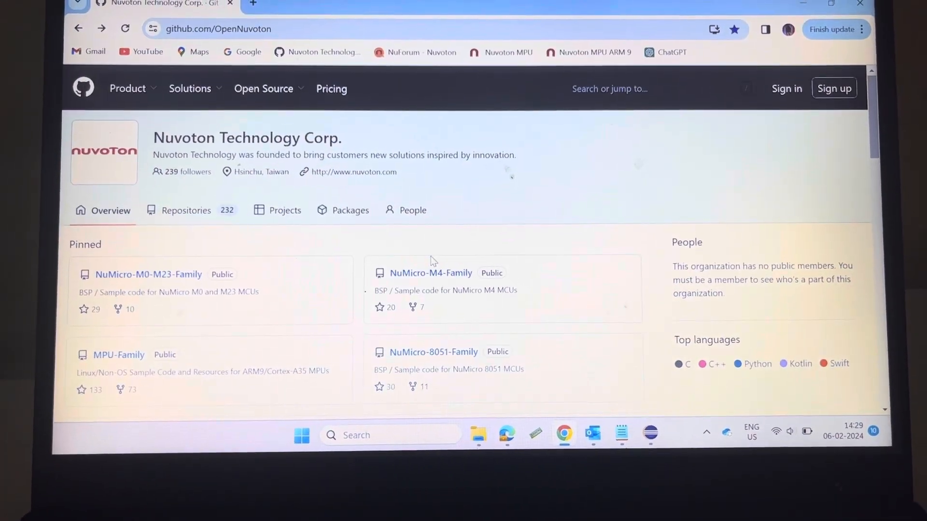
- Reach the Pinned repositories and enter Nuvoton_Tools from the OpenNuvoton page
scroll("down", 3)
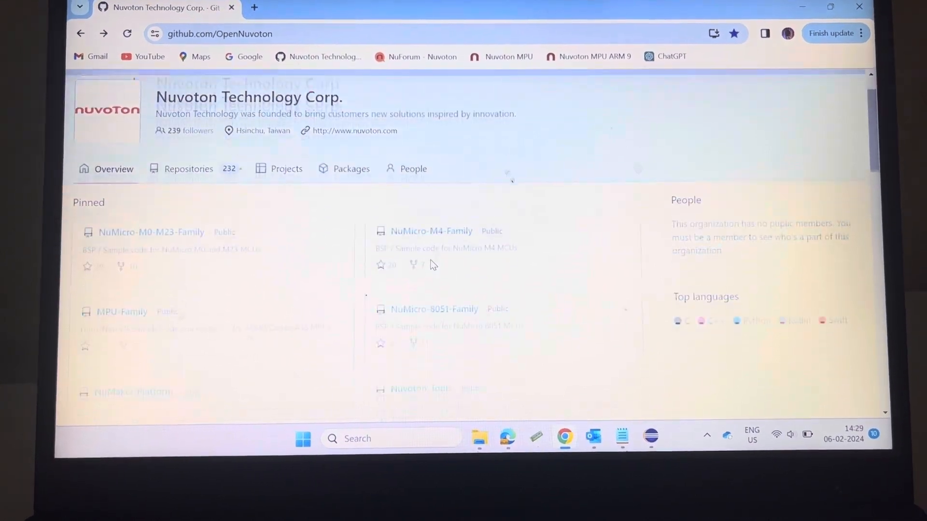
scroll("down", 3)
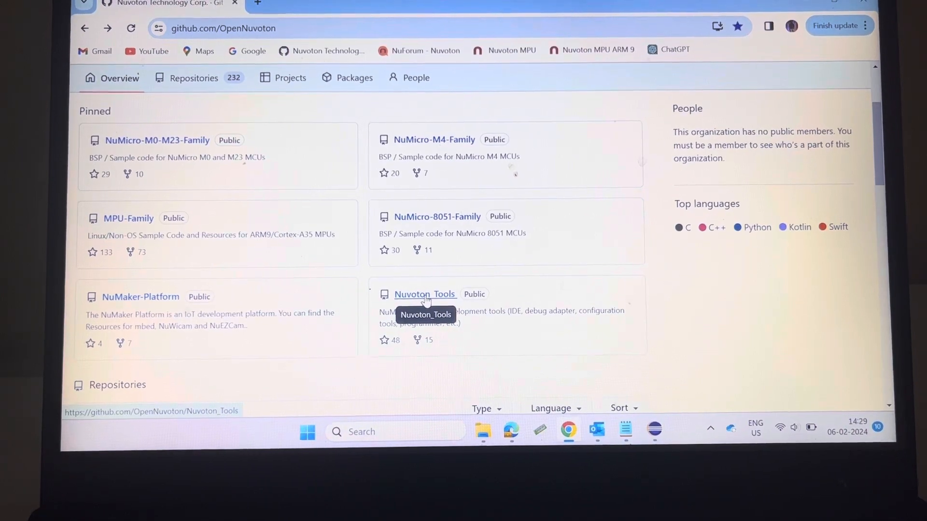
left_click(425, 293)
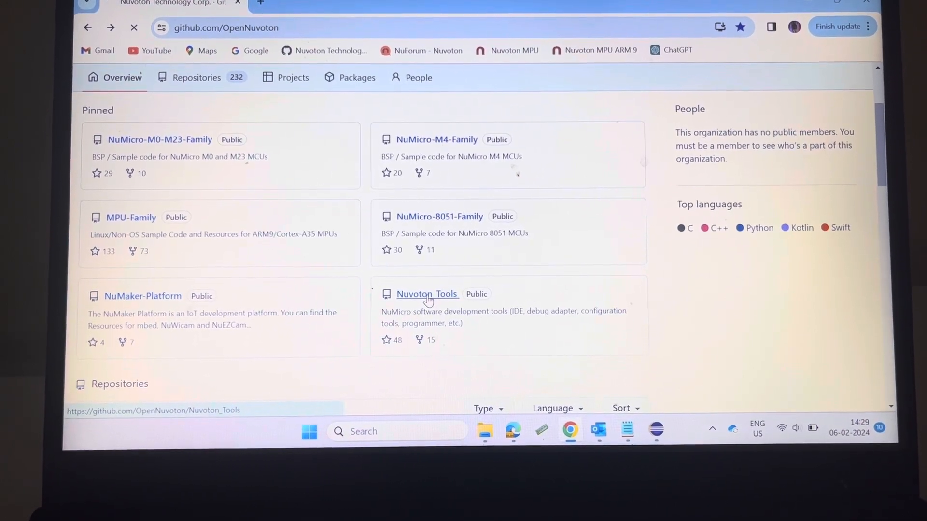
left_click(427, 293)
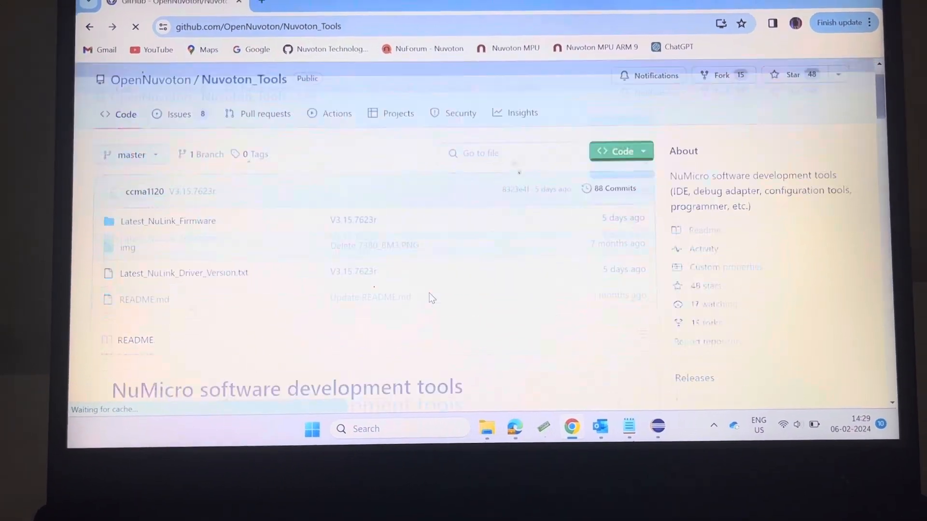
scroll("down", 3)
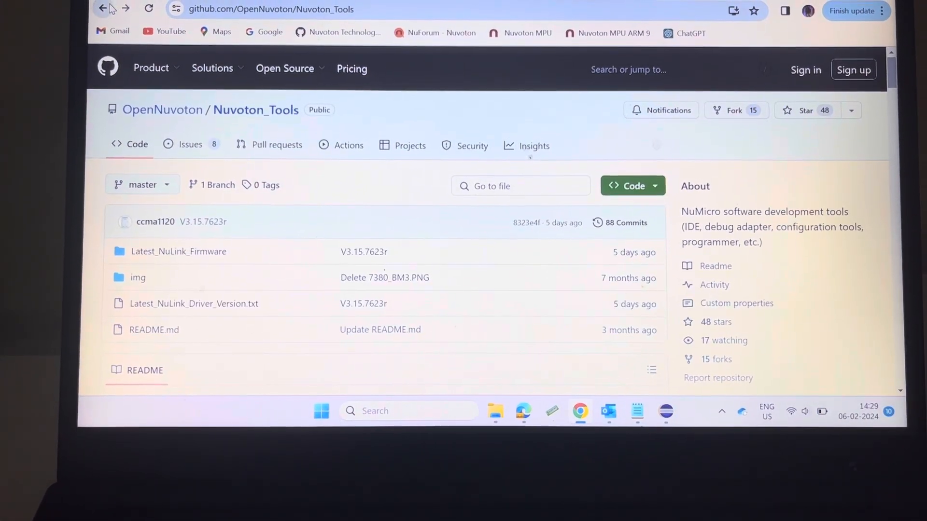
- Go back to OpenNuvoton, enter NuMicro-8051-Family and view its README BSP links
left_click(162, 109)
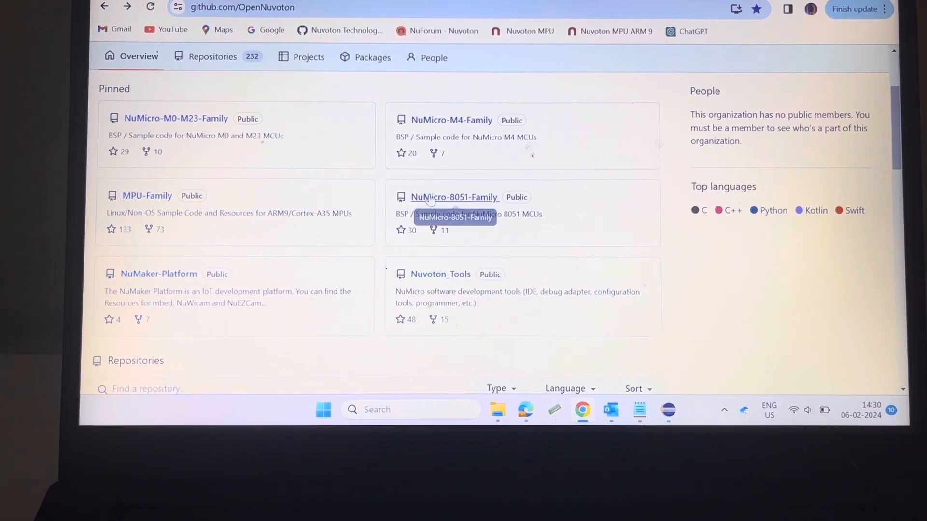
mouse_move(428, 203)
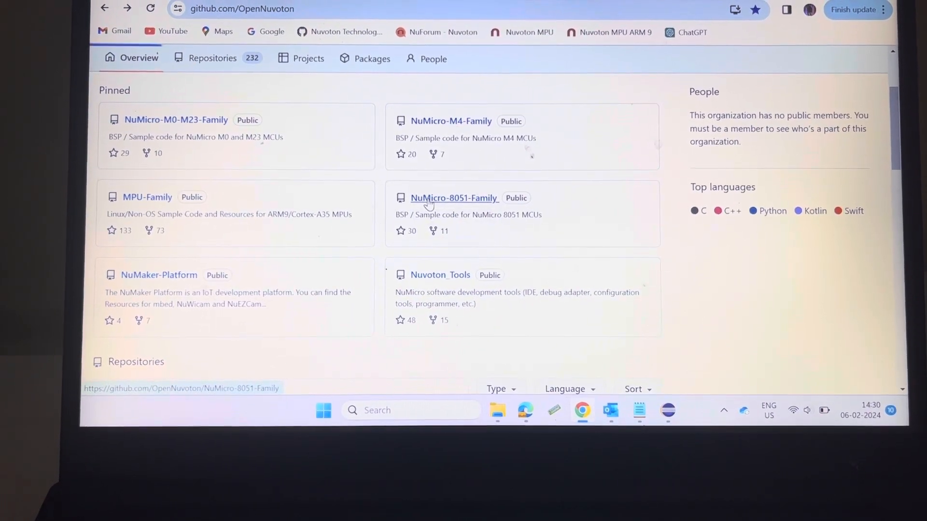
left_click(453, 198)
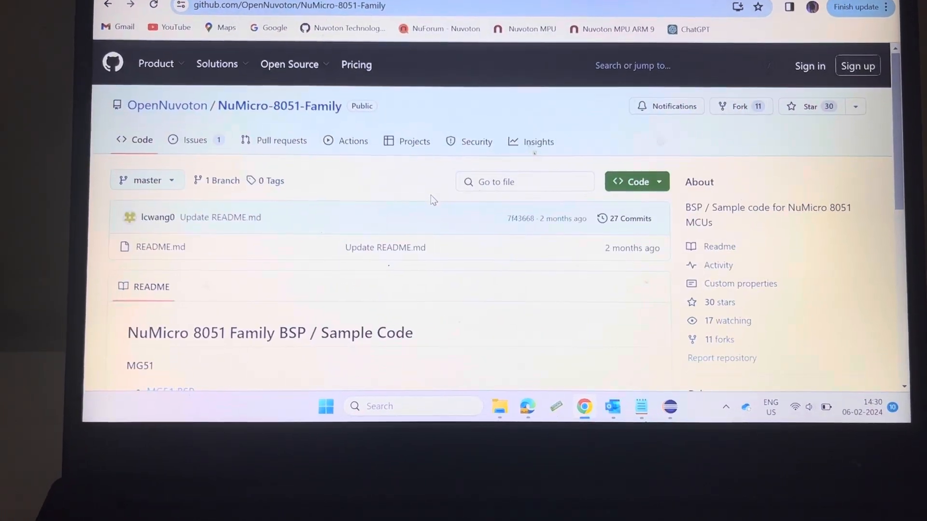
scroll("down", 3)
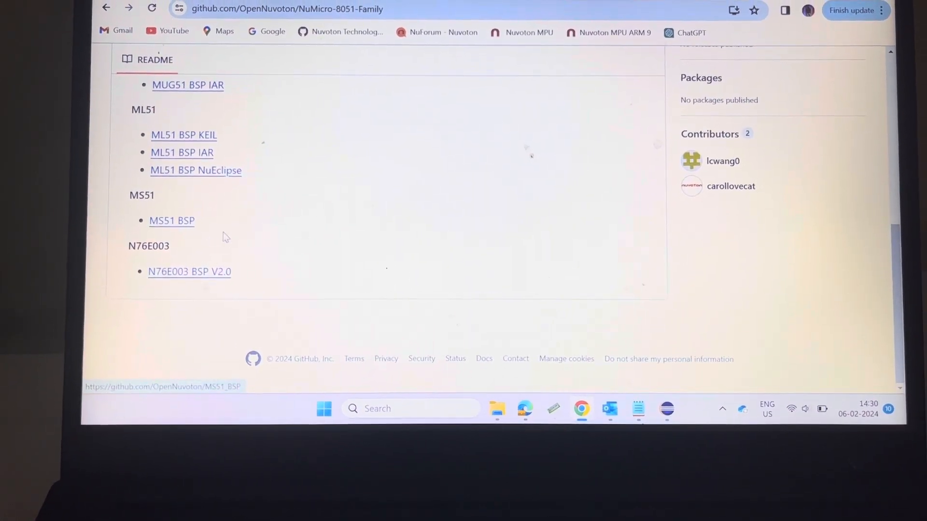
scroll("up", 3)
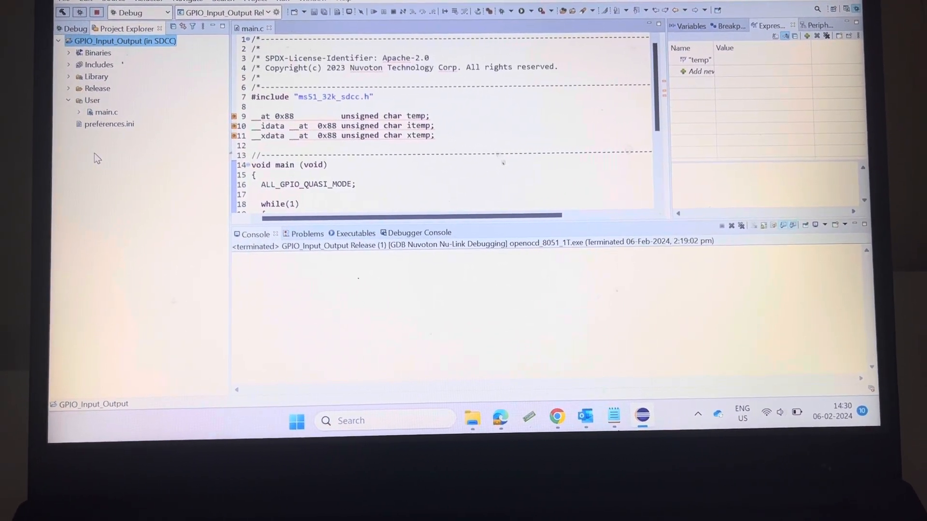
right_click(124, 41)
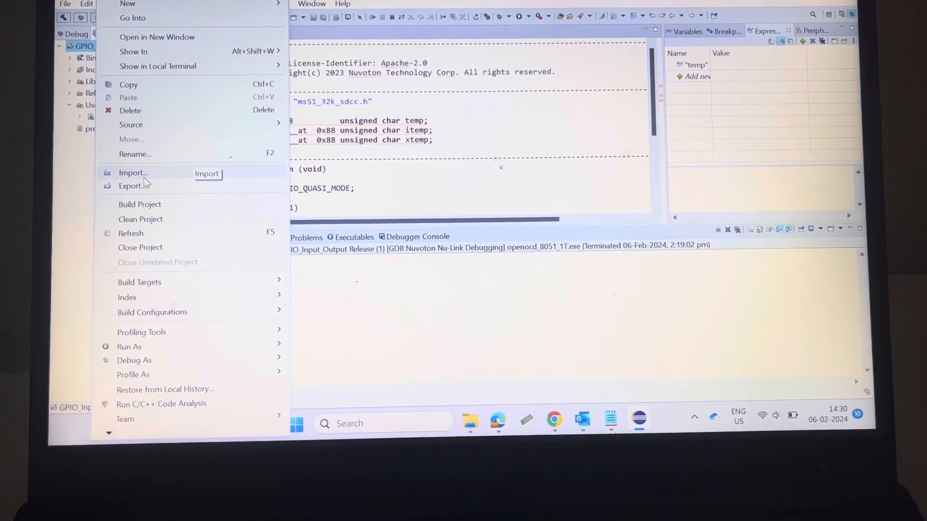
left_click(133, 172)
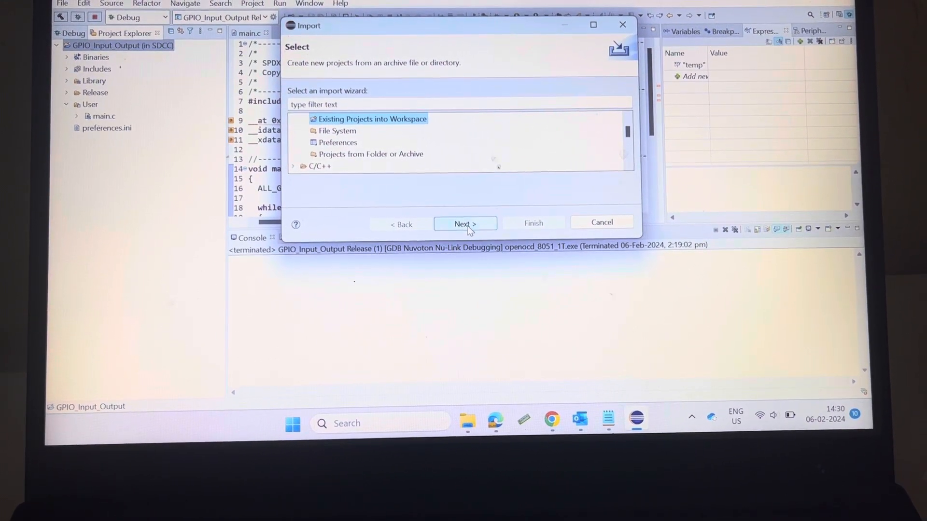
left_click(464, 223)
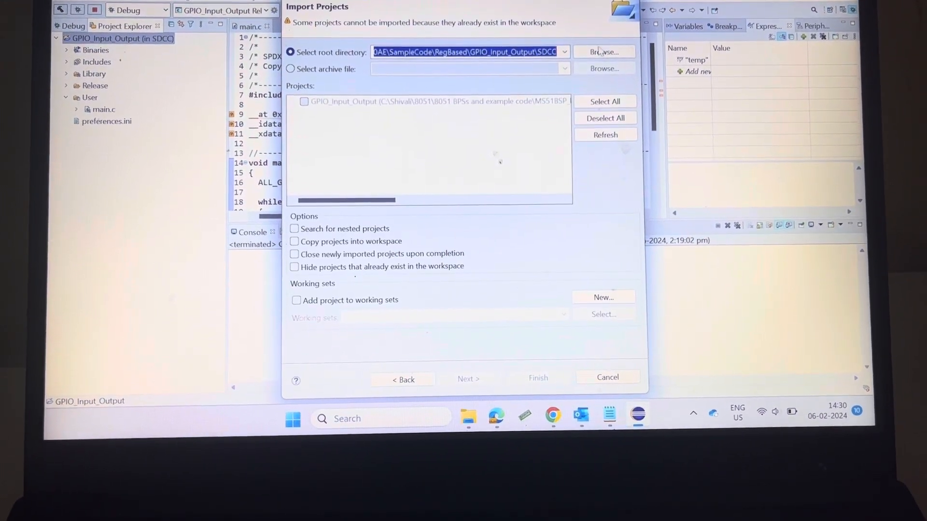
left_click(604, 52)
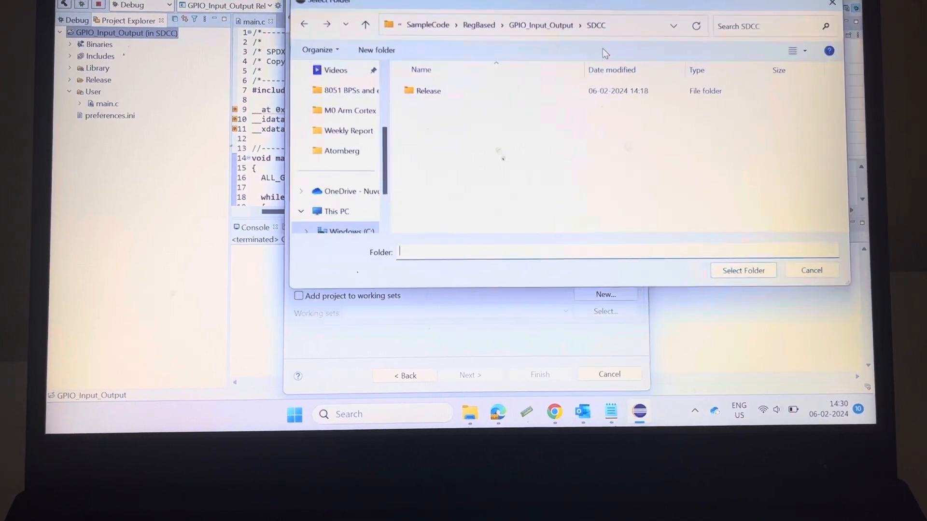
left_click(365, 28)
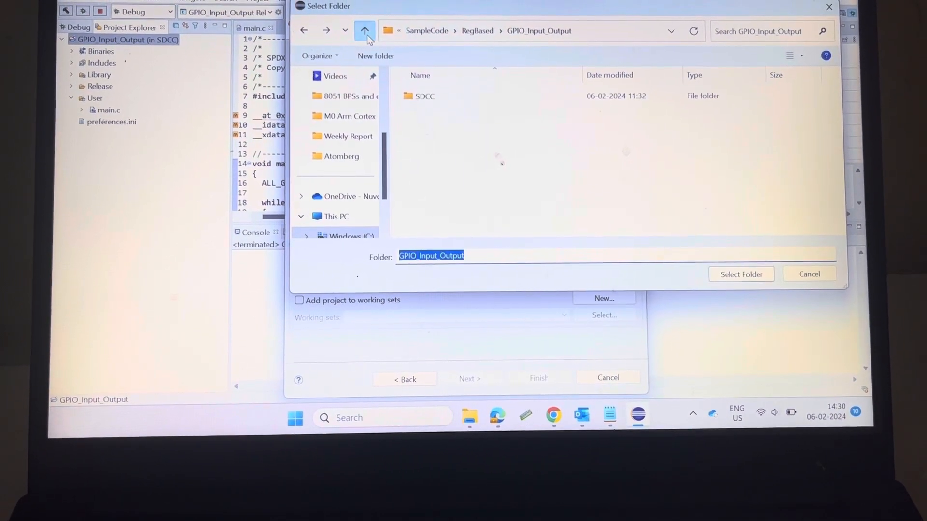
left_click(365, 31)
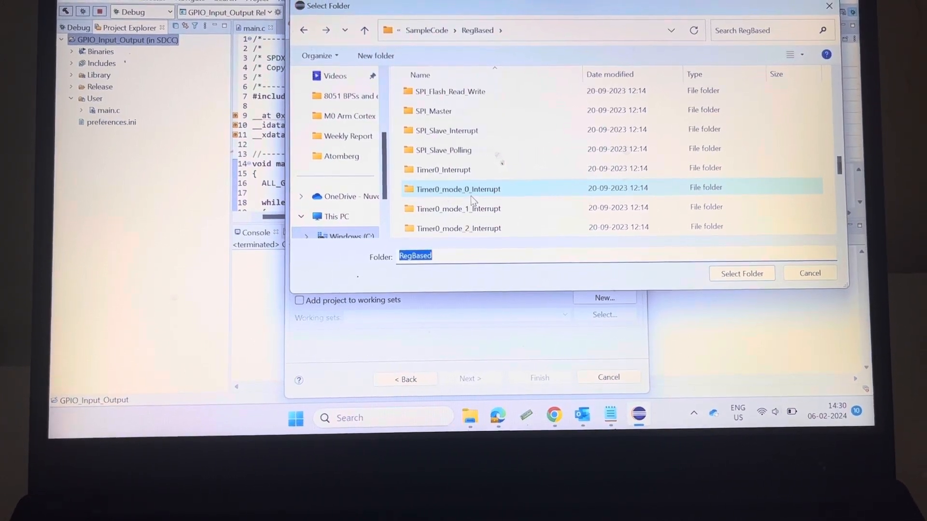
scroll("down", 3)
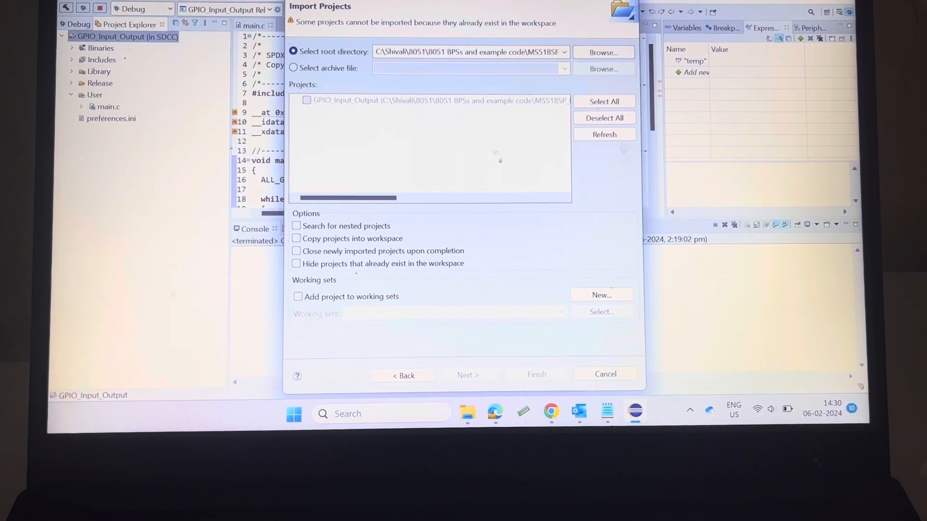
left_click(605, 374)
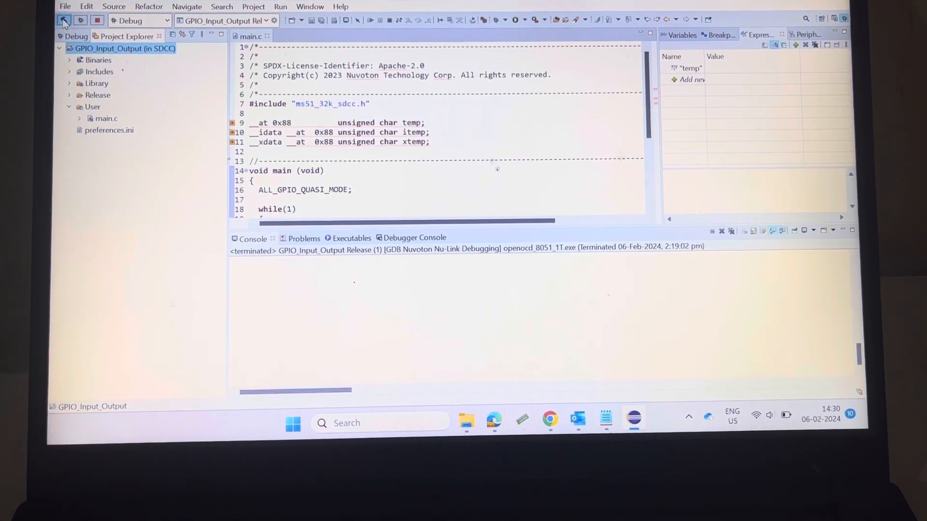
- Build GPIO_Input_Output cleanly, then launch it in debug mode
left_click(64, 21)
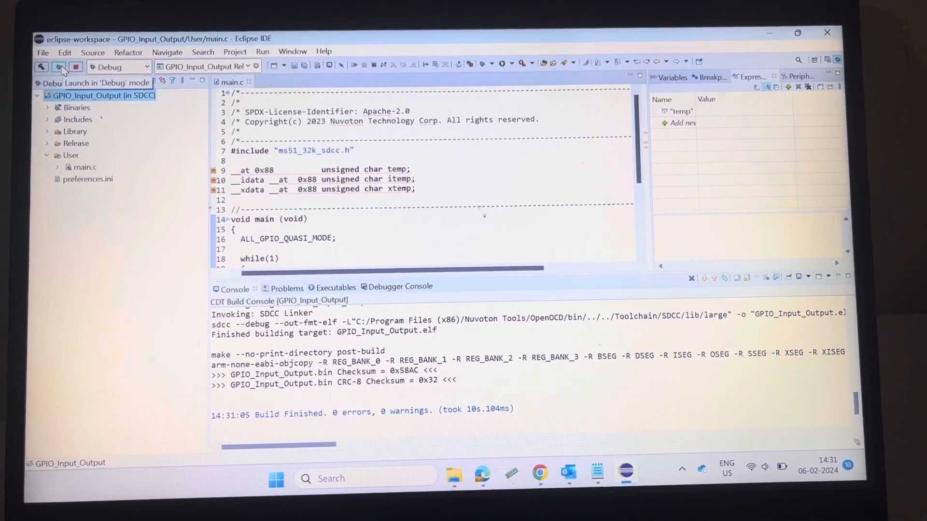
left_click(60, 72)
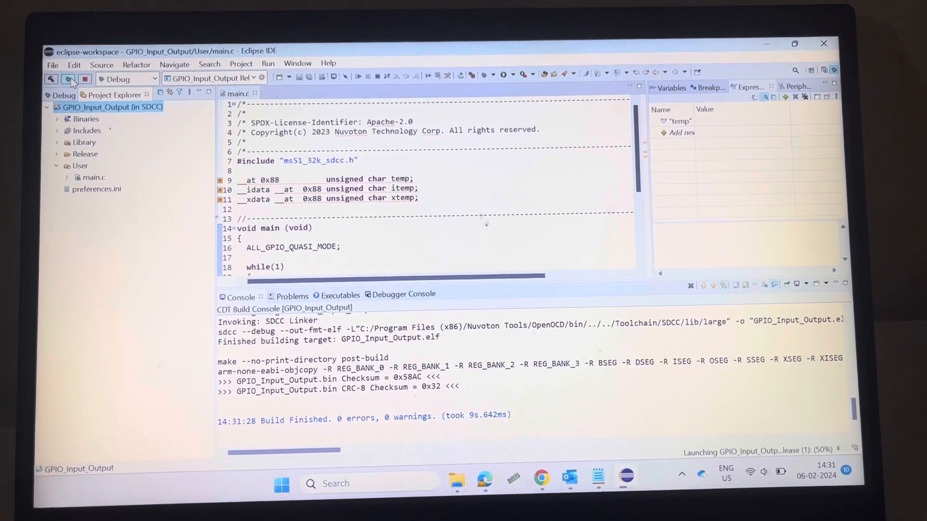
- Let the Nu-Link session halt at main.c line 16, then resume the program
left_click(70, 74)
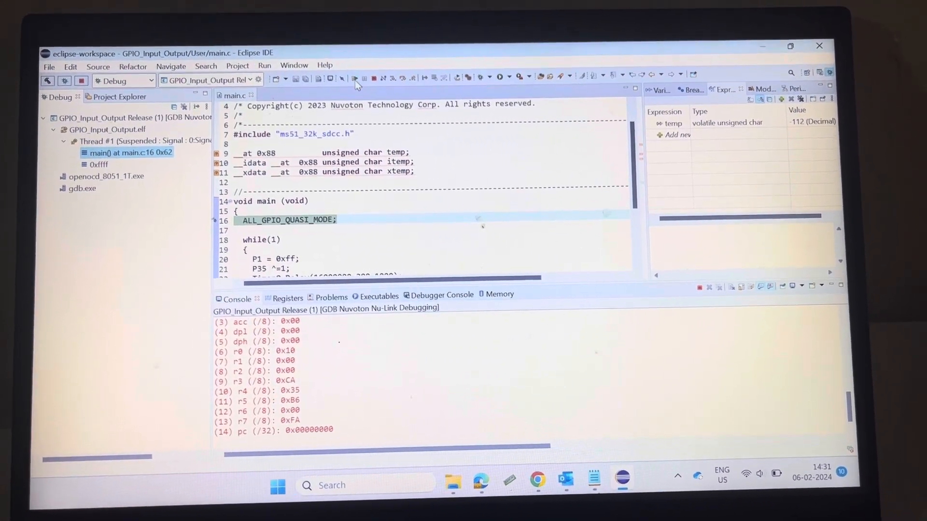
mouse_move(355, 81)
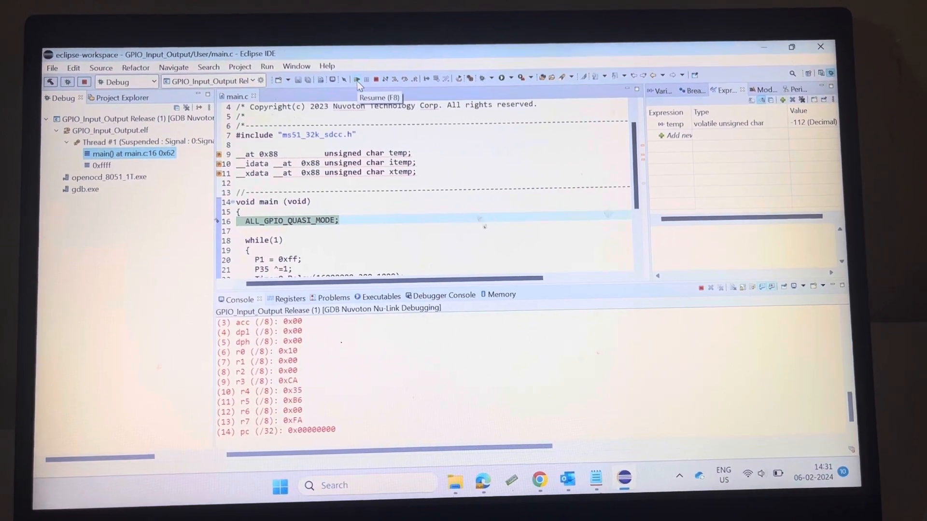
left_click(357, 79)
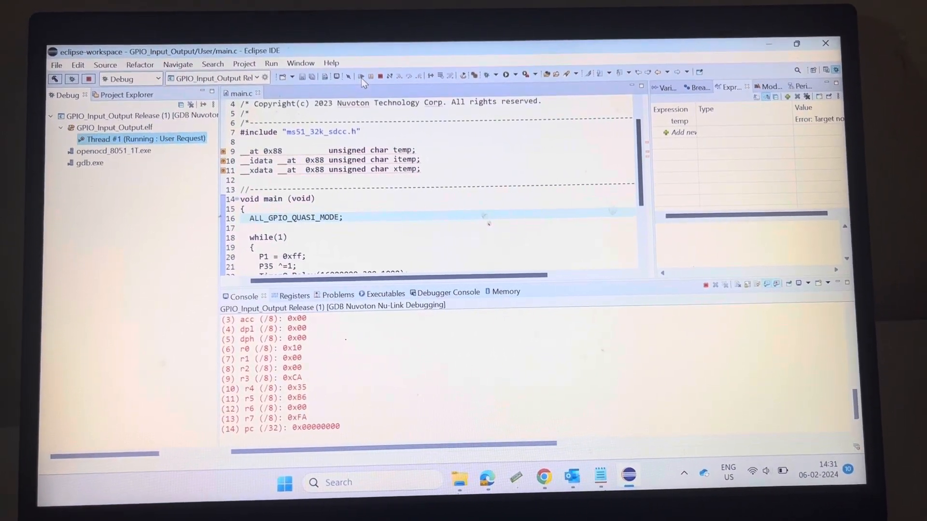